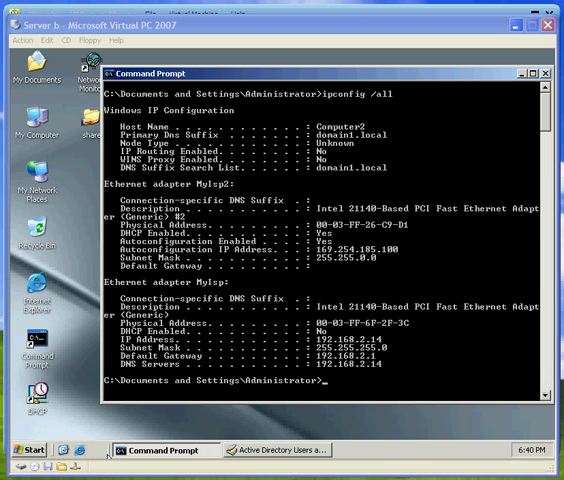
pyautogui.moveTo(424, 108)
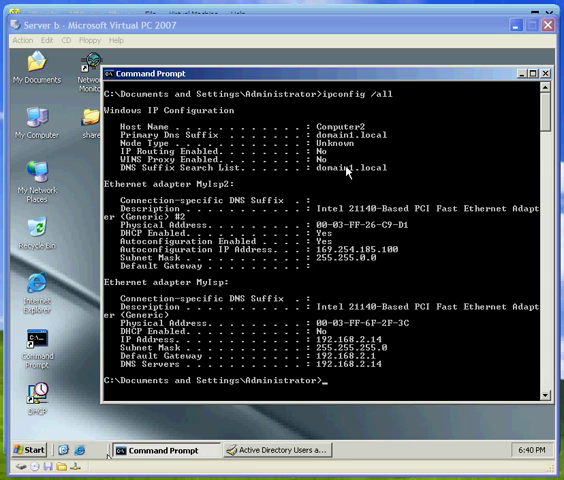
pyautogui.moveTo(192, 156)
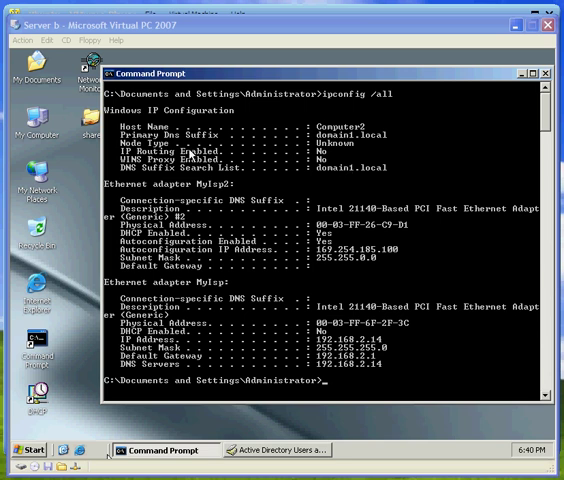
pyautogui.moveTo(184, 150)
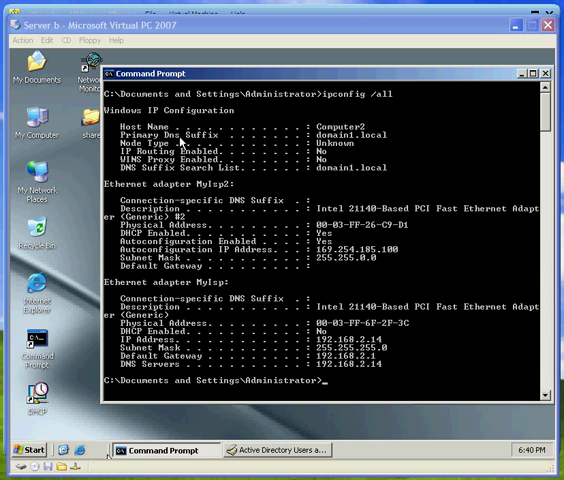
pyautogui.moveTo(336, 140)
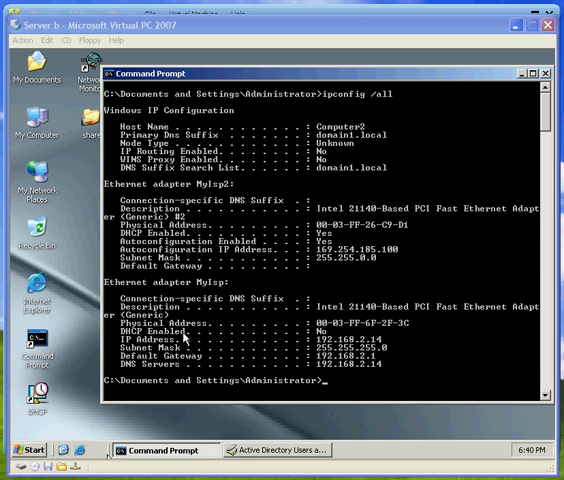
pyautogui.moveTo(536, 32)
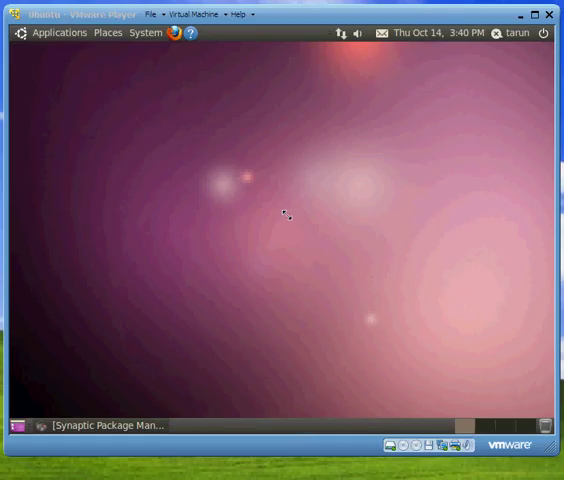
pyautogui.moveTo(66, 32)
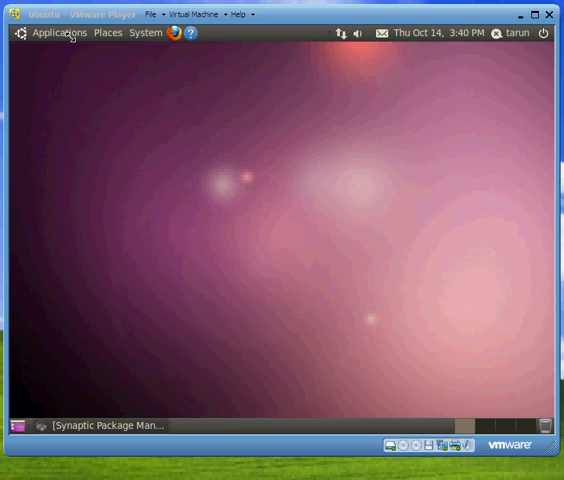
# Launch a terminal and ping 192.168.2.14 to confirm the server answers, stopping it with Ctrl+C.
pyautogui.click(60, 32)
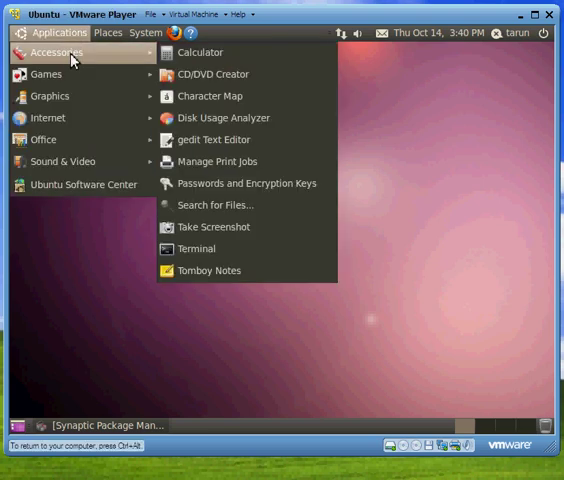
pyautogui.moveTo(196, 248)
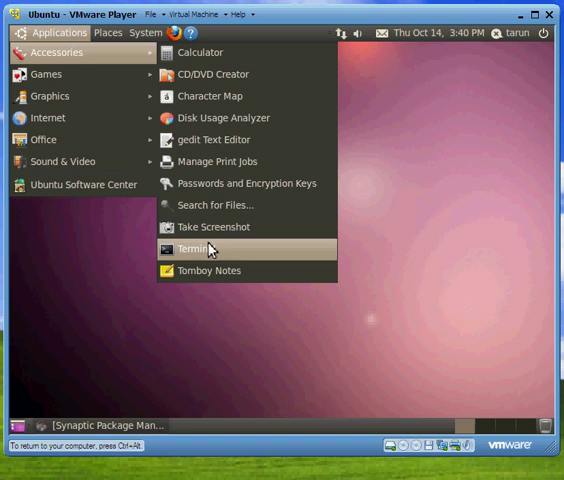
pyautogui.click(196, 250)
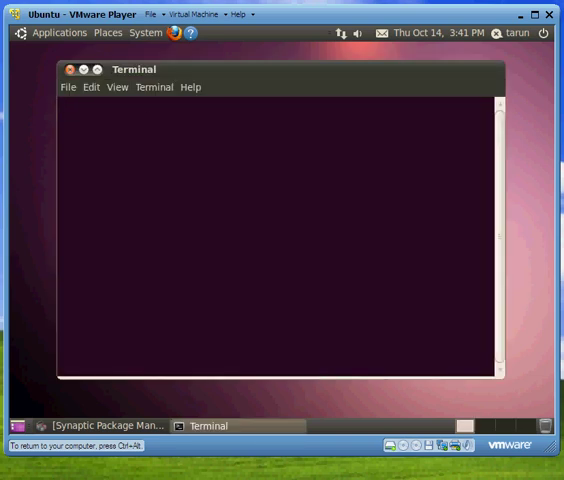
pyautogui.write('ping 192.17')
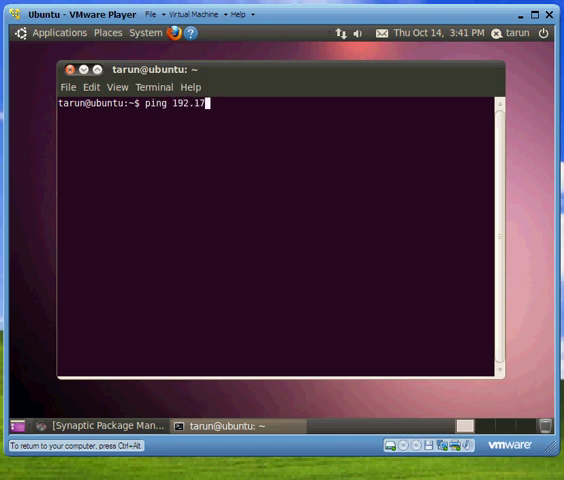
pyautogui.write('68.2.')
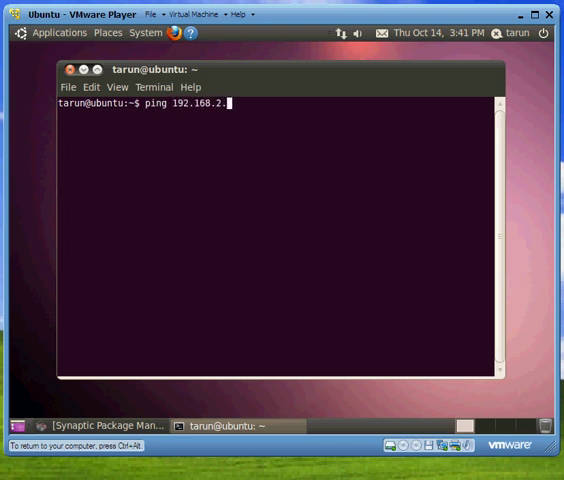
pyautogui.press('Return')
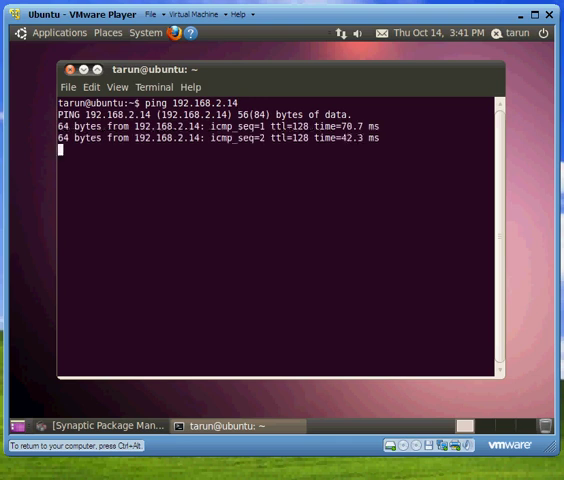
pyautogui.press('ctrl+c')
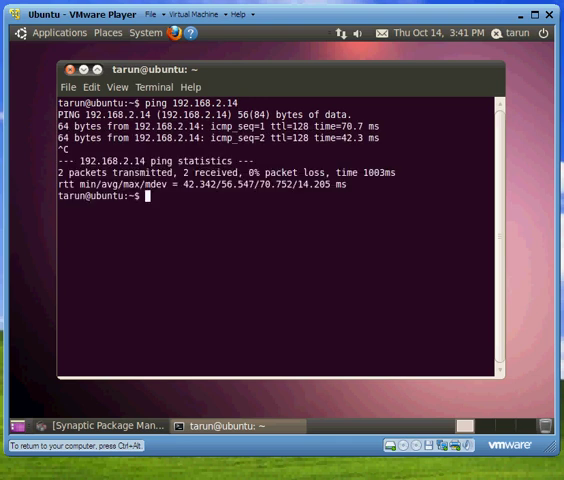
# Ping computer2.domain1.local to test name resolution of the server.
pyautogui.write('ping')
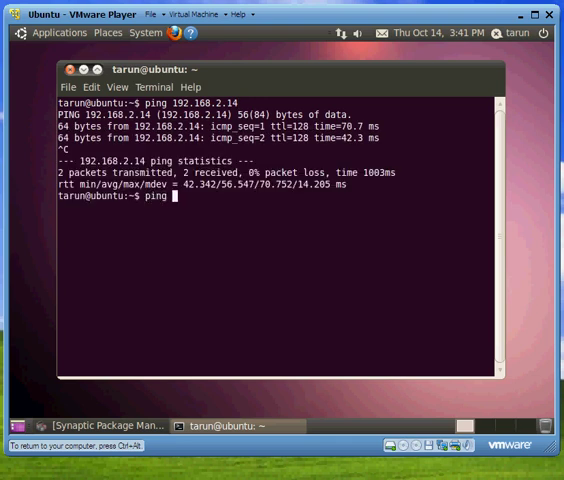
pyautogui.write('computer2.')
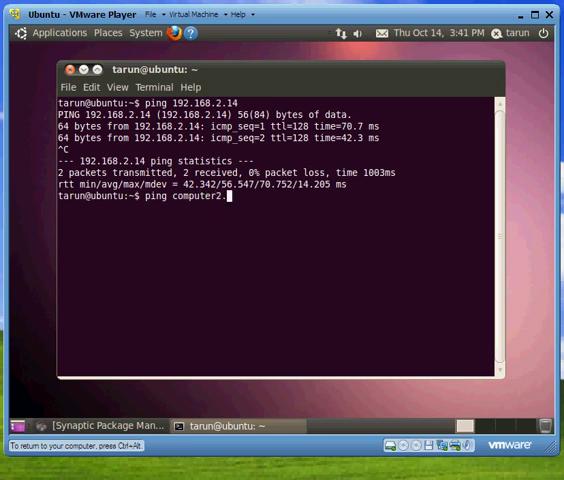
pyautogui.write('domain1.local')
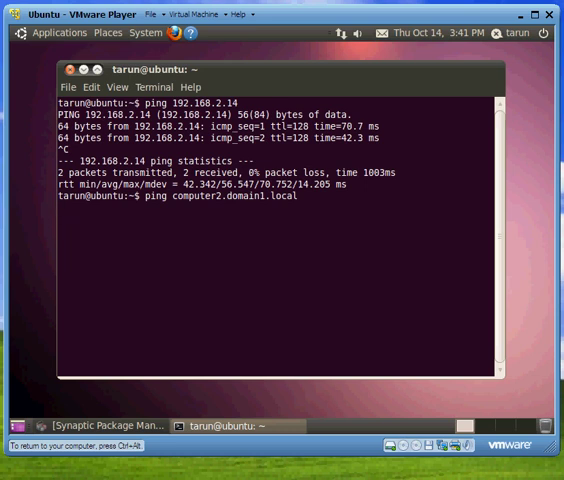
pyautogui.press('Return')
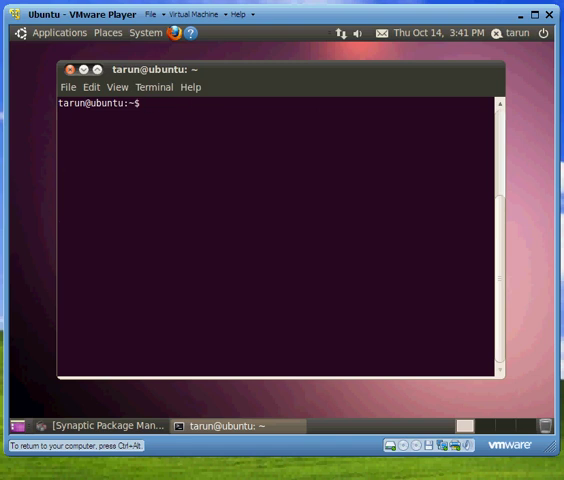
# Open /etc/hosts in gedit as administrator via sudo.
pyautogui.write('sudo g')
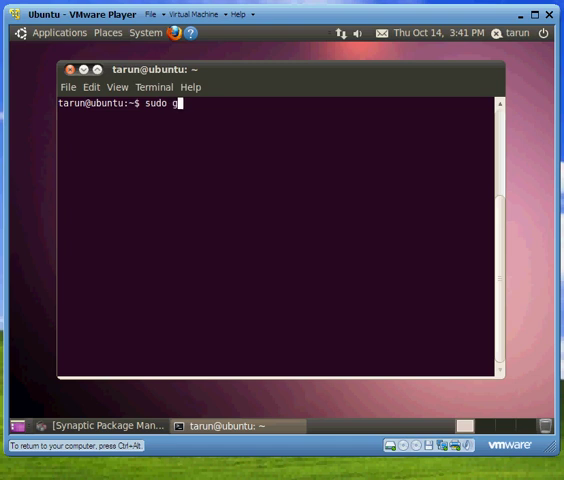
pyautogui.write('edit /etc/hosts')
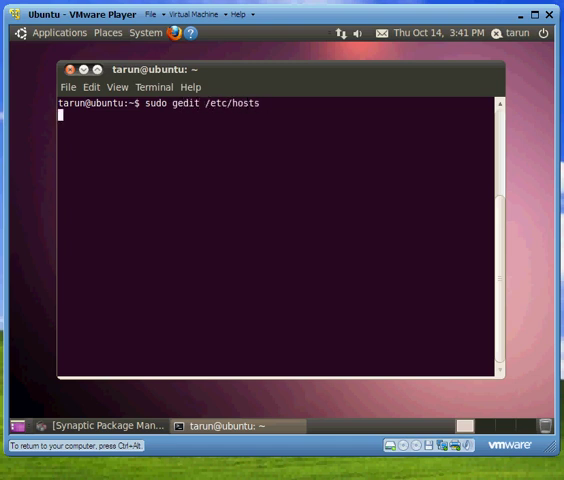
pyautogui.press('Return')
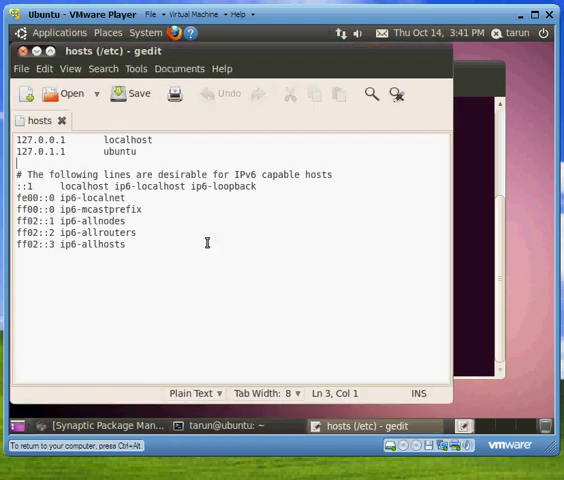
# Add the hosts entry '192.168.2.14 computer2' and return to the terminal.
pyautogui.write('192.1')
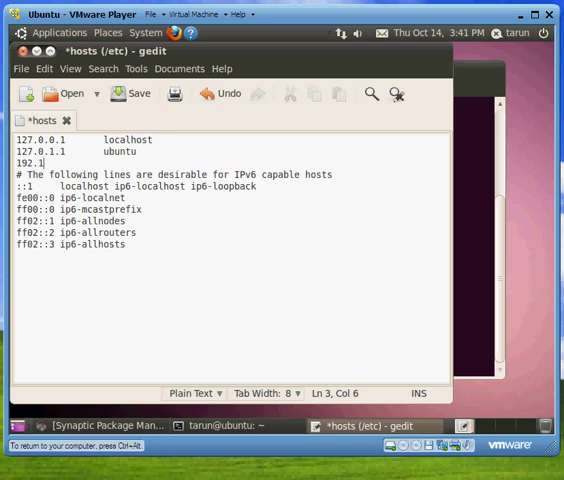
pyautogui.write('68.2.1')
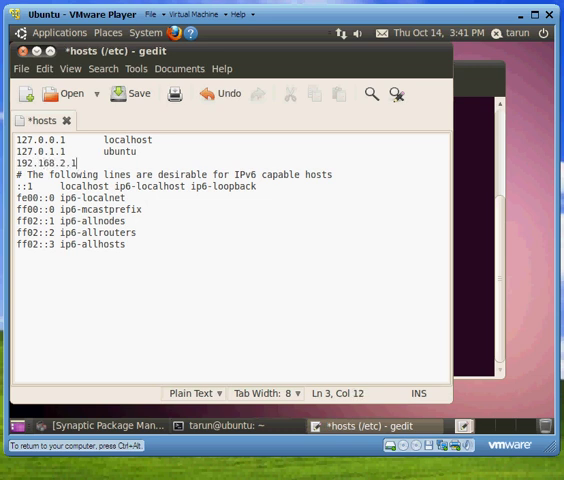
pyautogui.write('4')
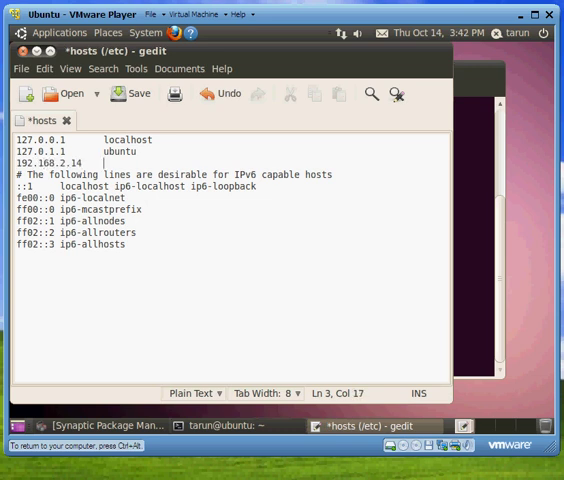
pyautogui.write('computer2')
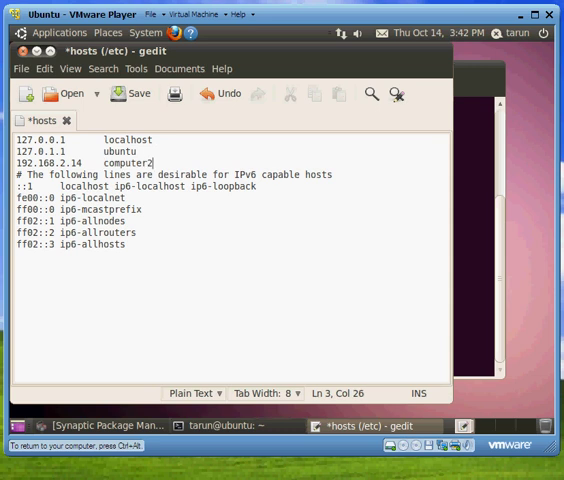
pyautogui.click(132, 94)
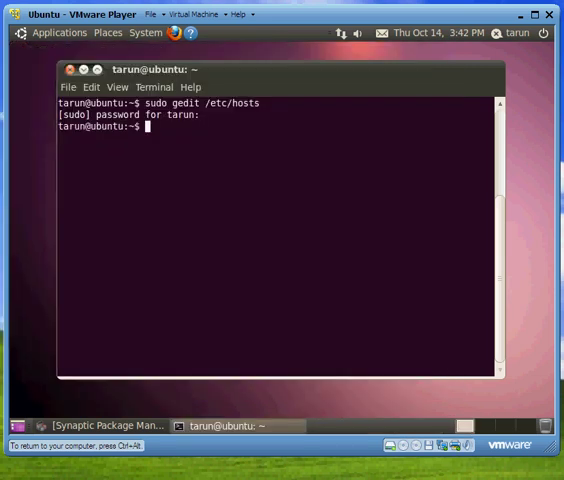
# Run 'sudo gedit /etc/nsswitch.conf' to edit the name service lookup order.
pyautogui.write('sudo gedit /etc')
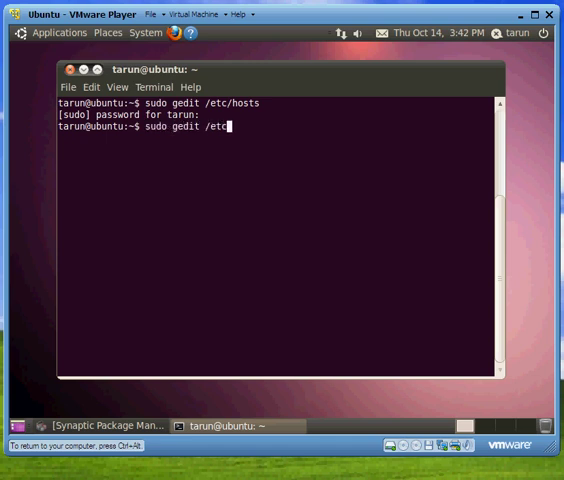
pyautogui.write('n/')
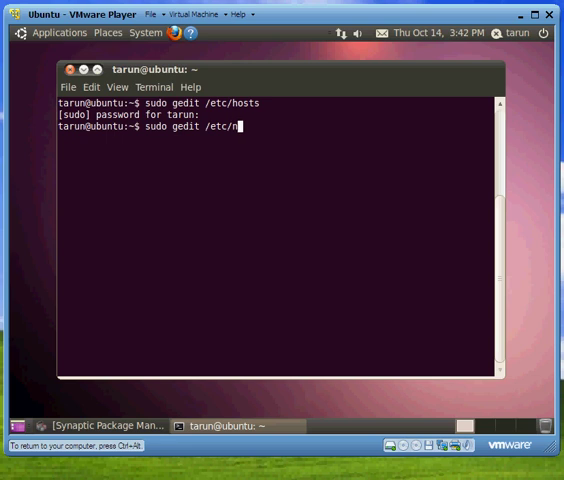
pyautogui.write('sswit')
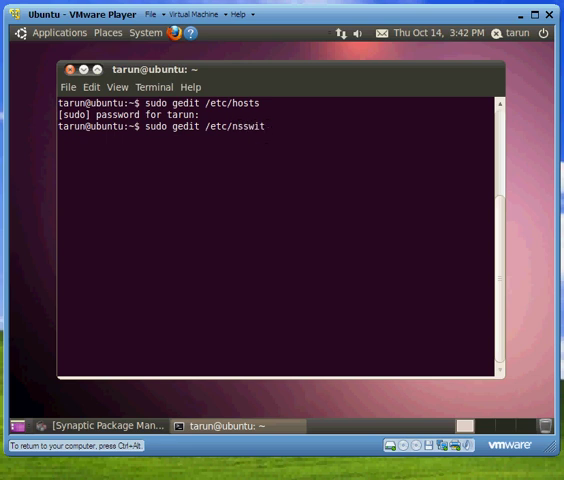
pyautogui.write('ch.')
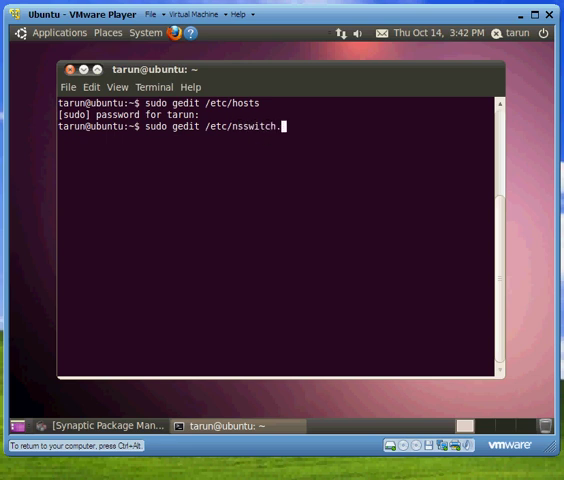
pyautogui.write('conf')
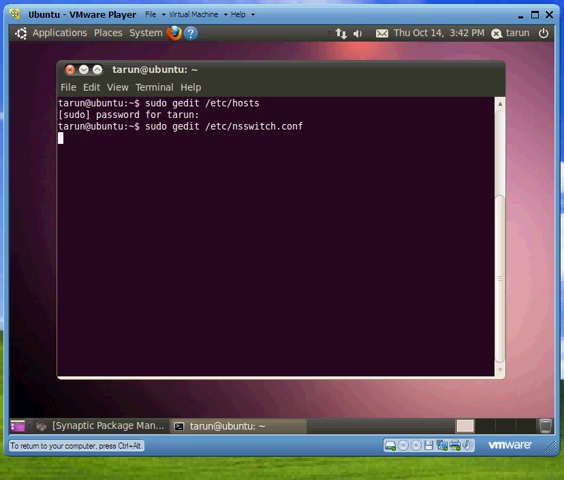
pyautogui.press('Return')
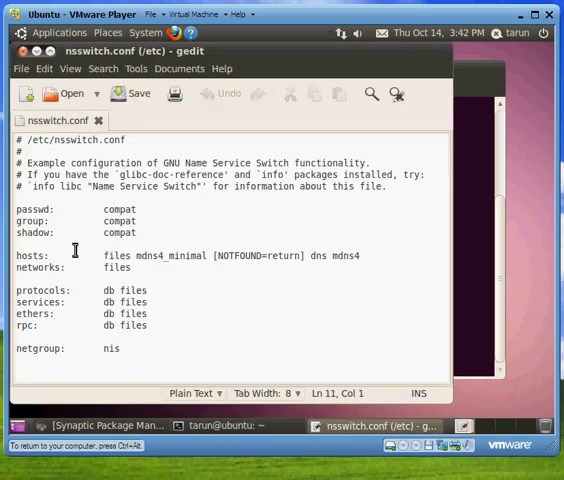
pyautogui.moveTo(304, 8)
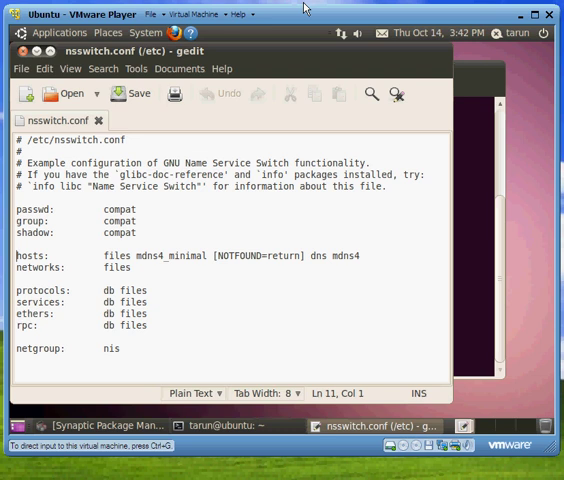
# Comment out the original hosts line and add 'hosts: files dns mdns4' above it.
pyautogui.click(116, 256)
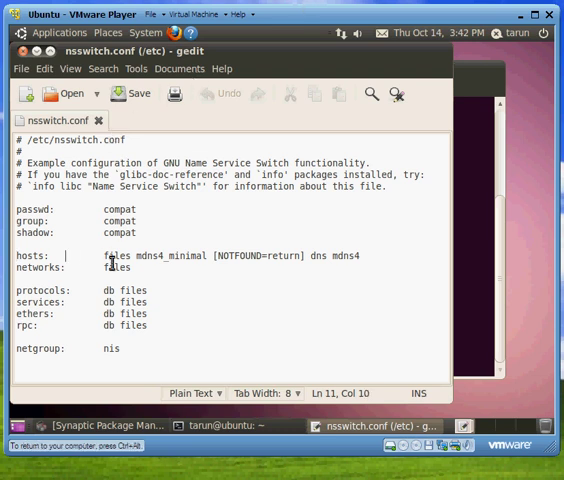
pyautogui.write('#')
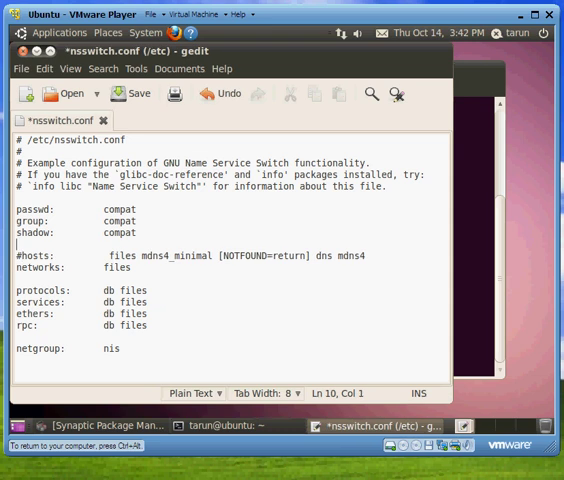
pyautogui.write('hosts')
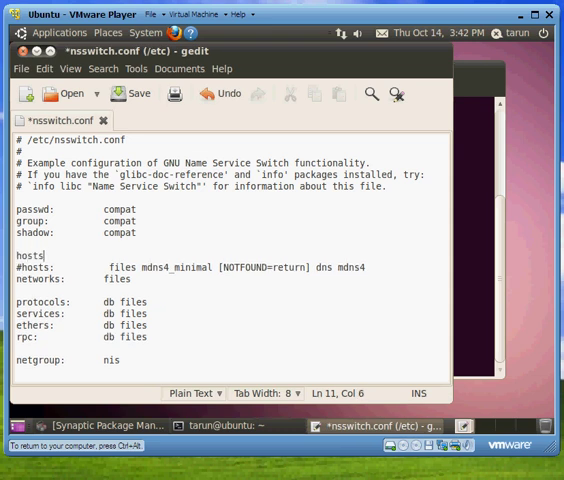
pyautogui.write(':')
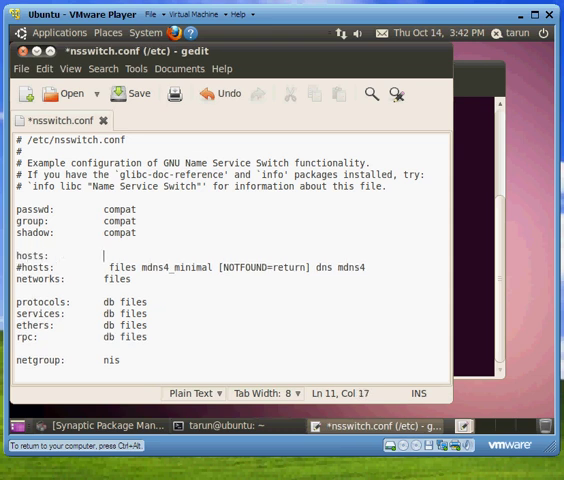
pyautogui.write('files dns')
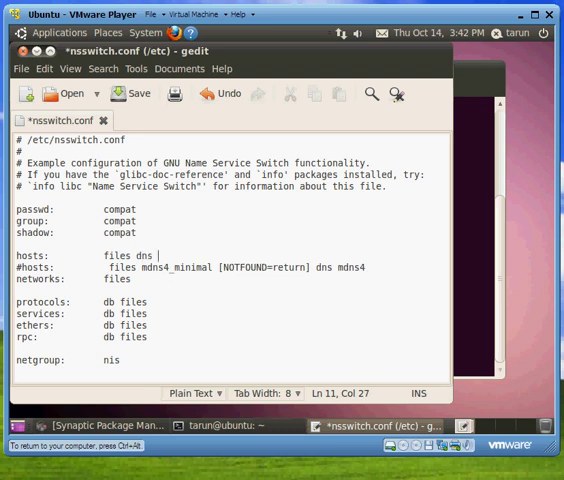
pyautogui.write('mdns4')
pyautogui.write('sudo gedit')
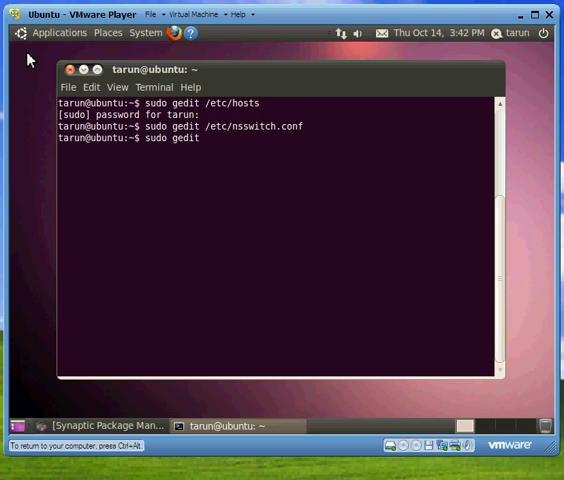
# Open /etc/resolv.conf as administrator and comment out the old domain, search and nameserver lines.
pyautogui.write('/')
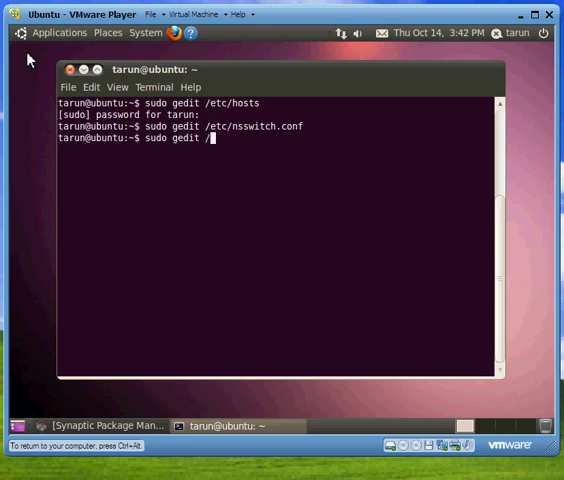
pyautogui.write('etc/resol')
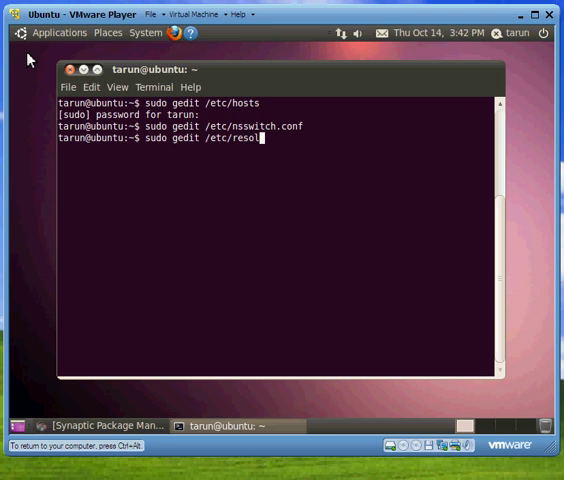
pyautogui.write('v.conf')
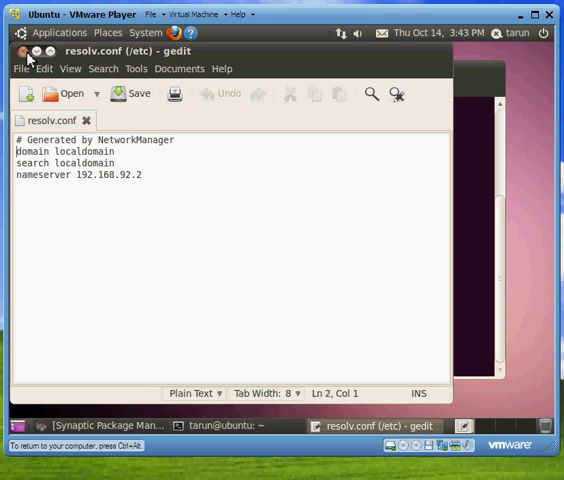
pyautogui.write('#')
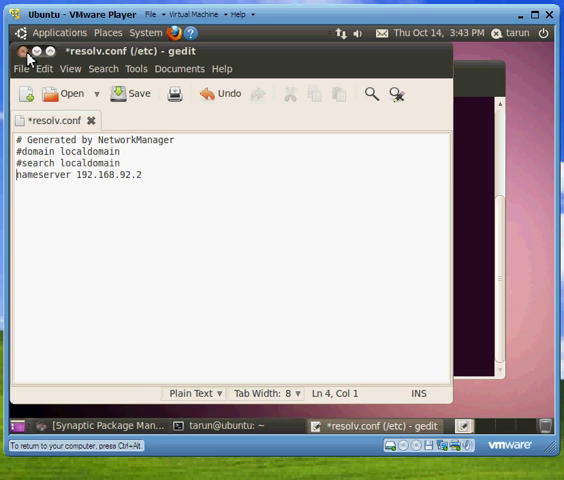
pyautogui.write('#')
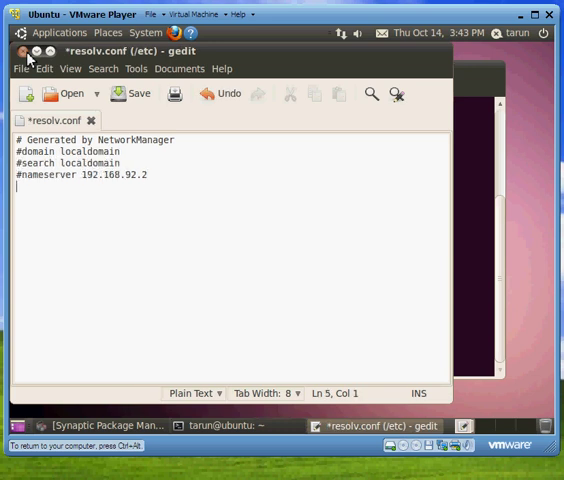
# Add 'search domain1.local' and a nameserver 192.168.2 line, then save the file.
pyautogui.write('search domain1.local')
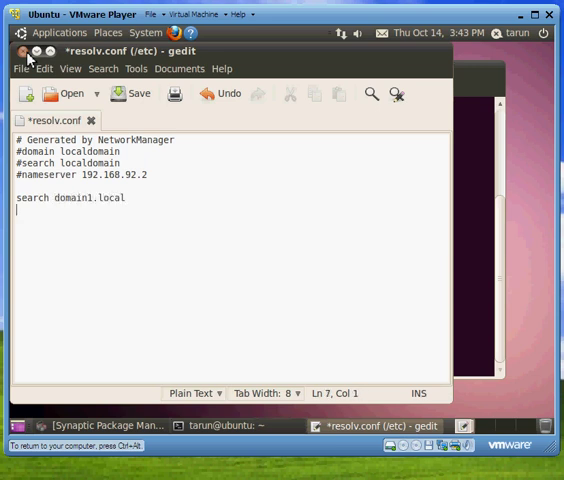
pyautogui.write('nameserver')
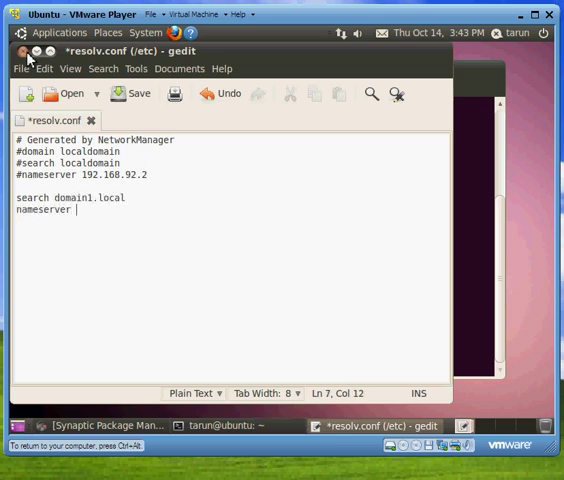
pyautogui.write('192.168.')
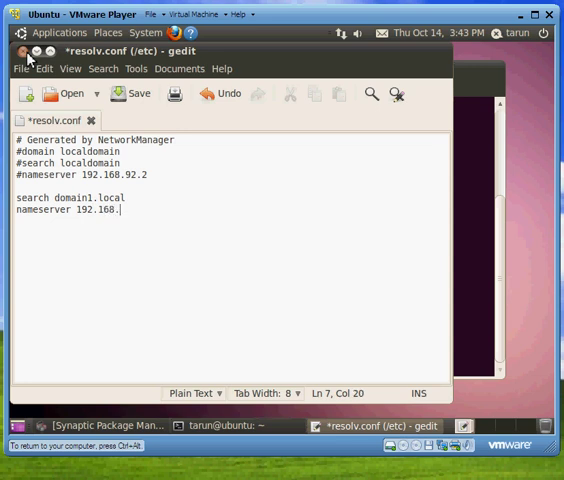
pyautogui.write('21')
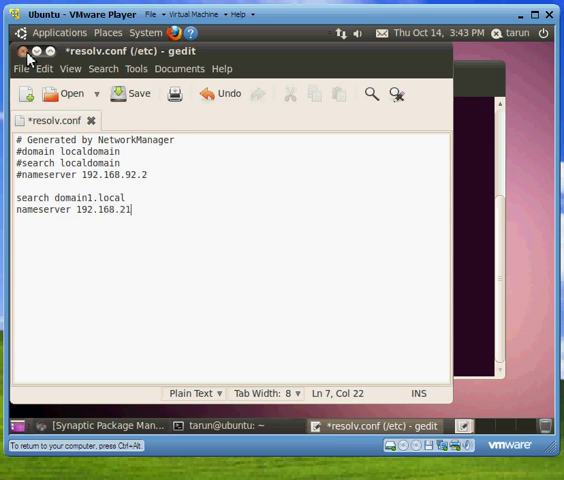
pyautogui.press('BackSpace')
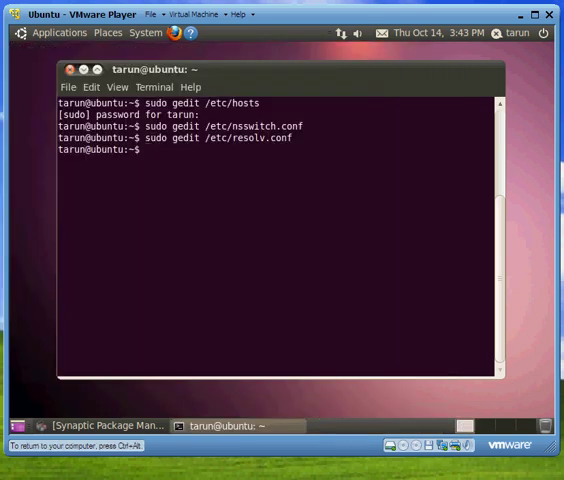
# Open /etc/dhcp3/dhclient.conf in gedit as administrator.
pyautogui.write('sudo gedit /etc/')
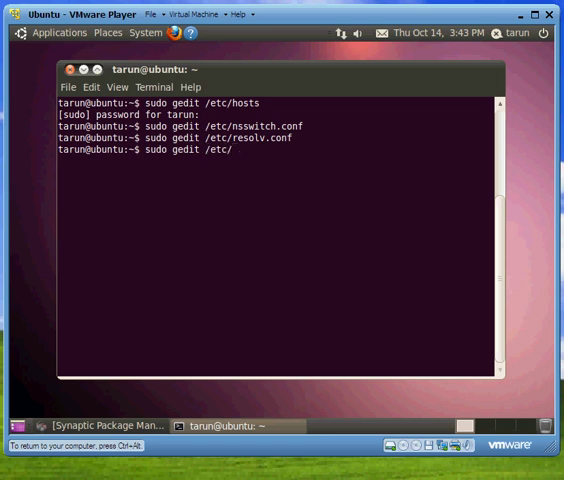
pyautogui.write('dhcp')
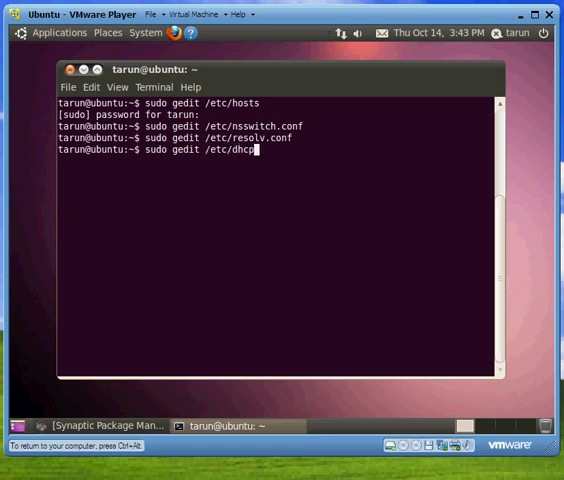
pyautogui.write('3/')
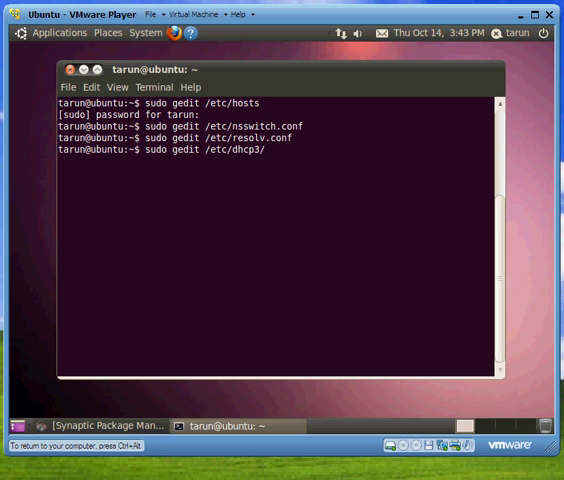
pyautogui.write('d')
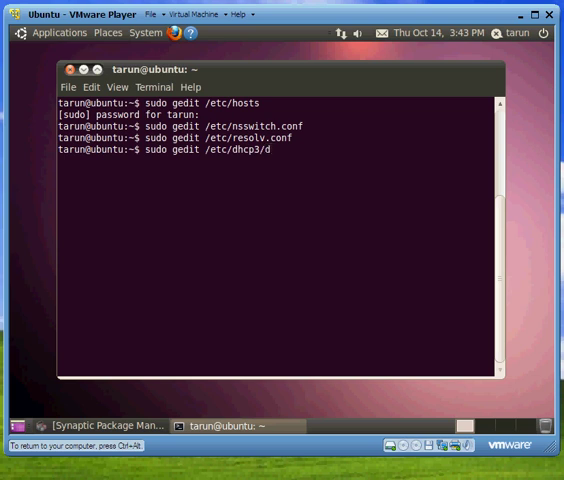
pyautogui.write('hcli')
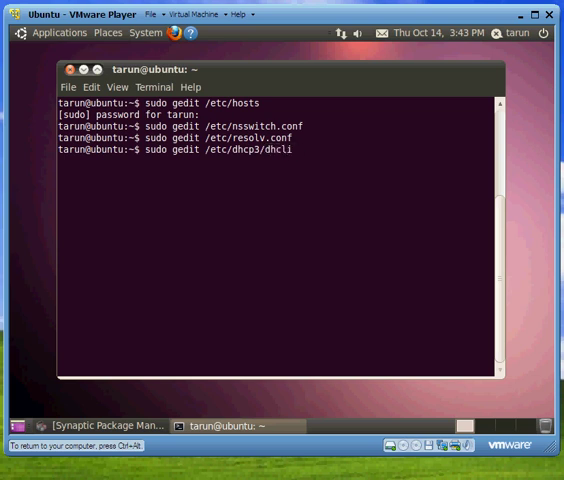
pyautogui.write('ent.conf')
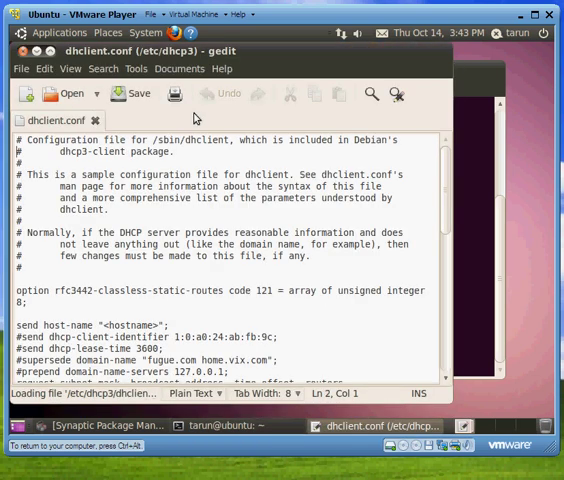
pyautogui.scroll(-3)
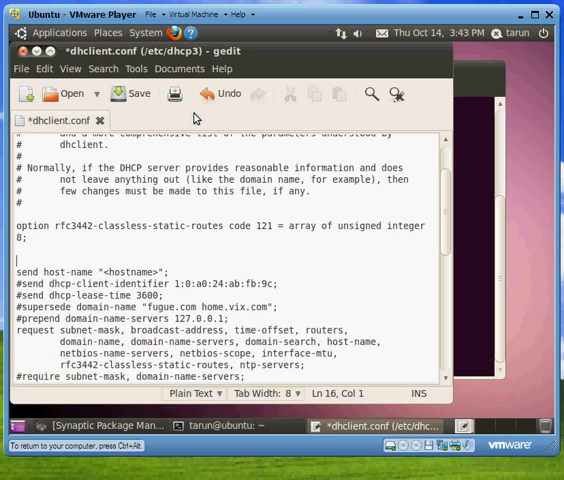
# Add supersede domain-name "domain1.local"; to force the DHCP domain name.
pyautogui.write('supers')
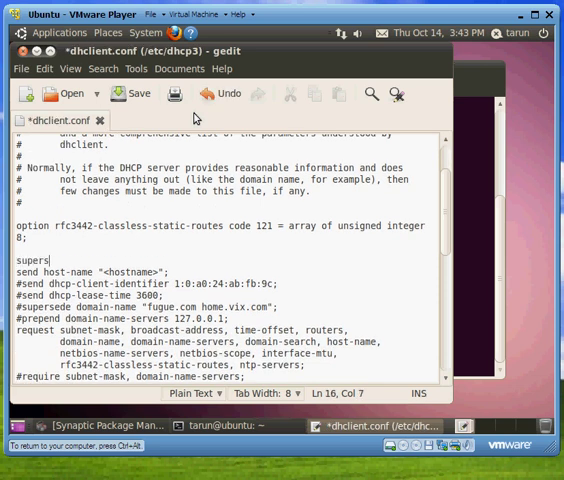
pyautogui.write('ede domain-name')
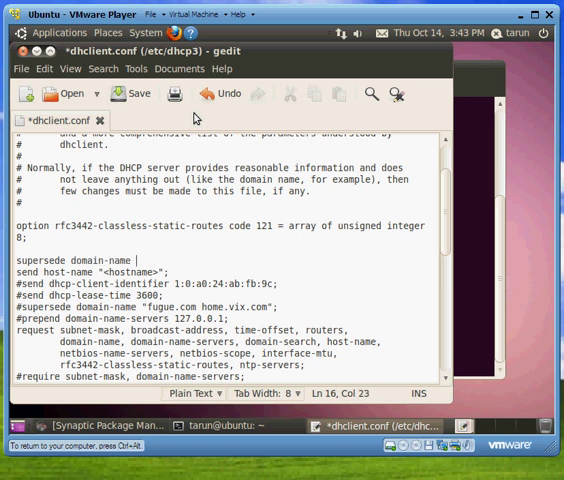
pyautogui.write('"')
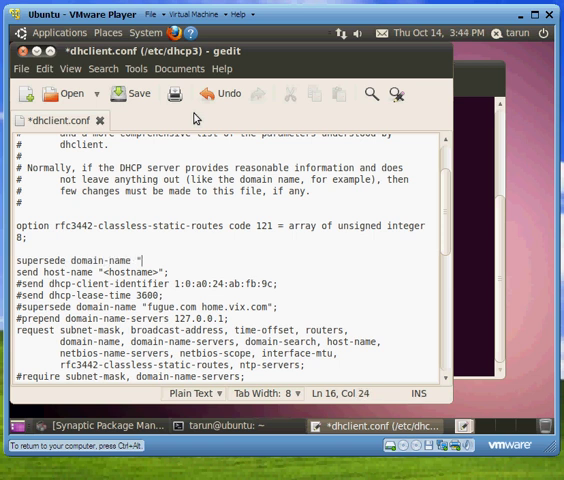
pyautogui.write('doma')
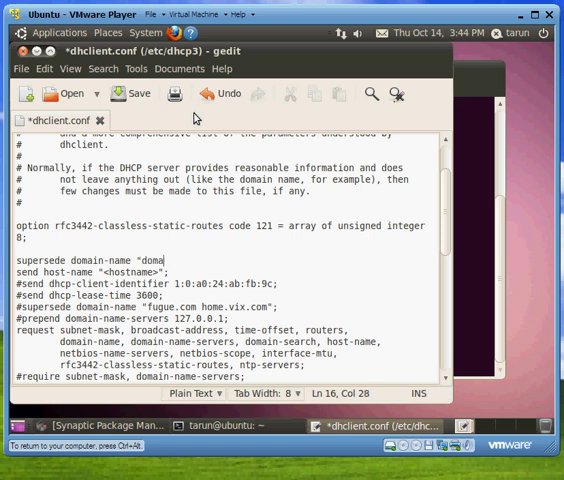
pyautogui.write('in1.l')
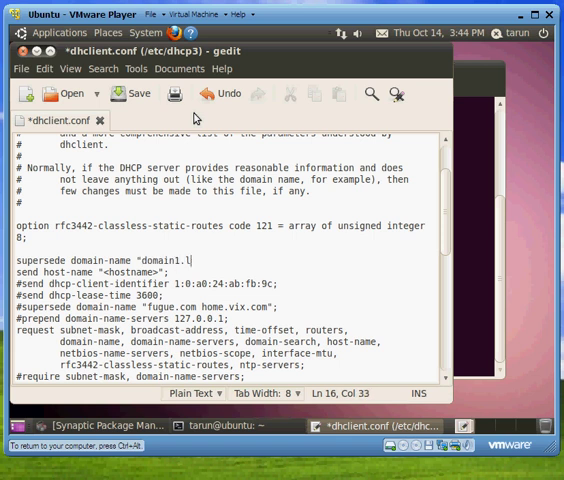
pyautogui.write('ocal";')
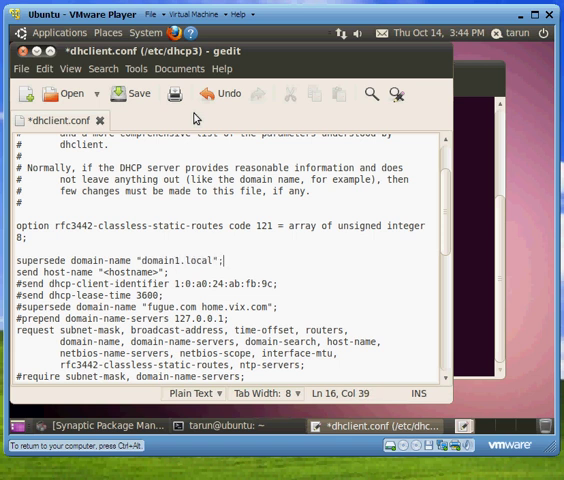
# Add a prepend domain-name-servers line pointing at the 192.168.2.x server.
pyautogui.write('prepend domain-name-ser')
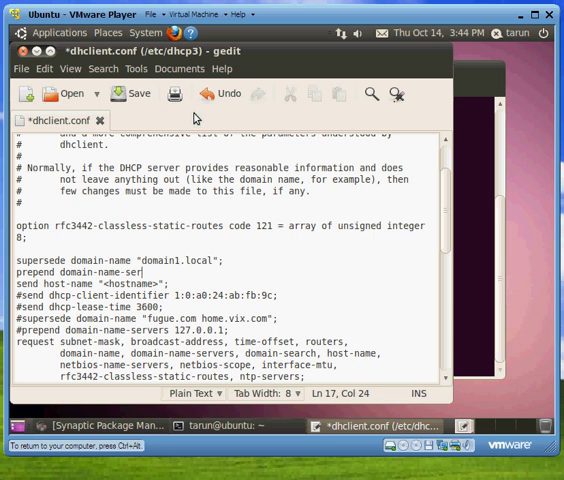
pyautogui.write('vers 192')
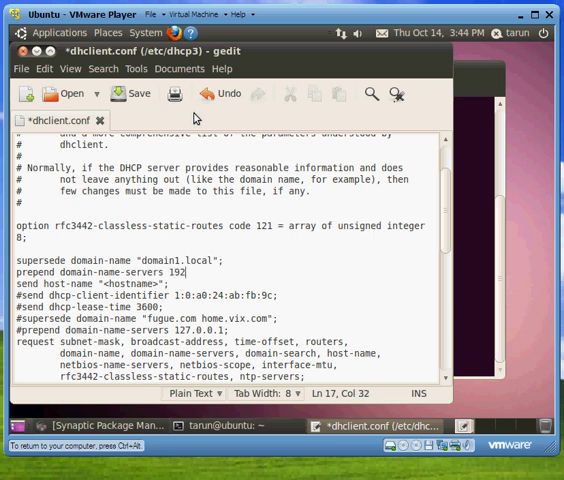
pyautogui.write('.1682.')
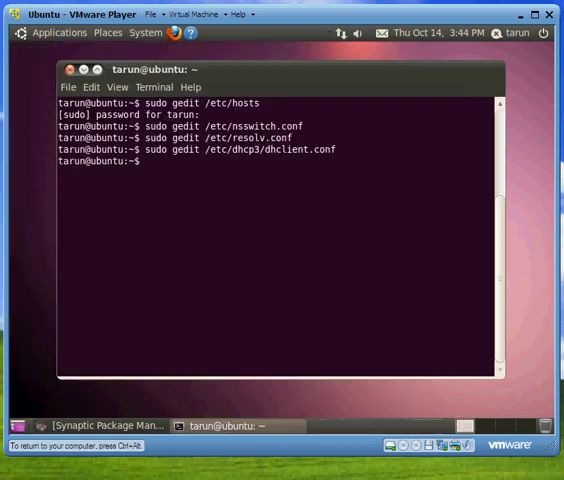
# Open the sudoers file with sudo visudo and begin a DOMAIN1\ ALL=(ALL) rule.
pyautogui.write('sudo v')
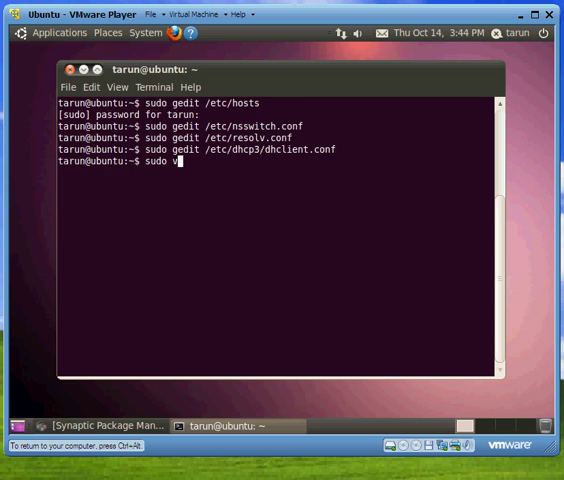
pyautogui.press('Return')
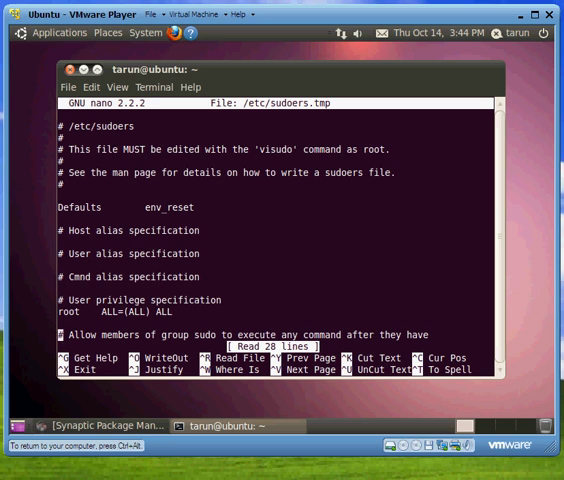
pyautogui.scroll(-3)
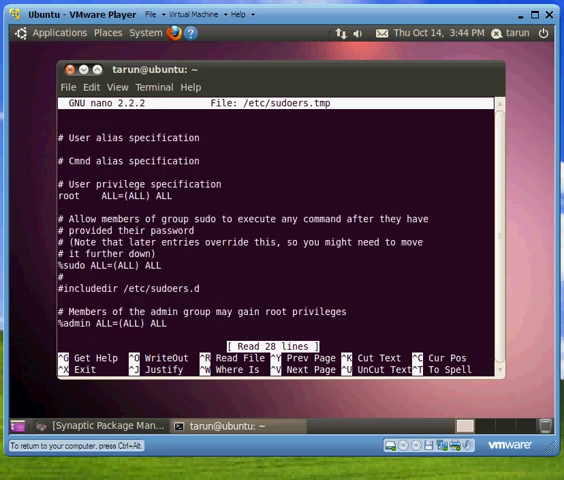
pyautogui.write('DOMAIN')
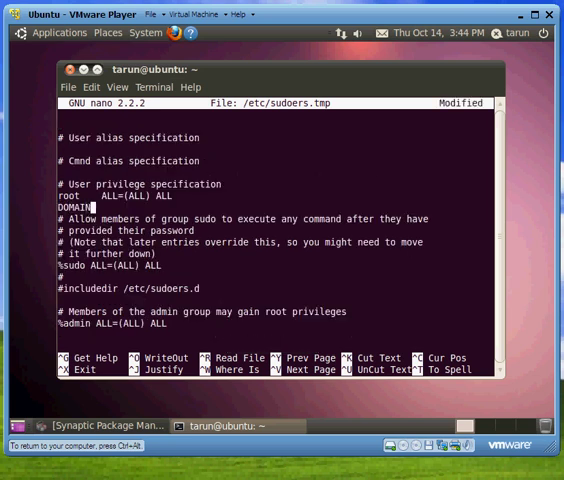
pyautogui.write('1\\\\tarunmunjal')
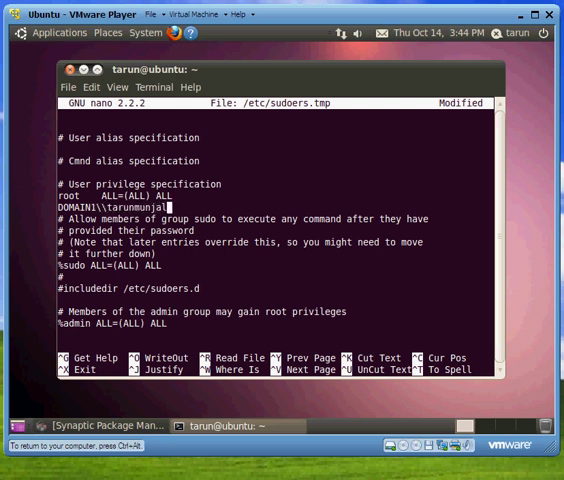
pyautogui.write('ALL')
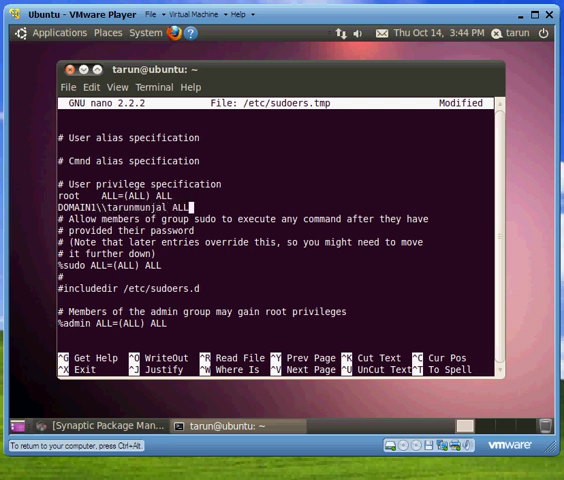
pyautogui.write('=(')
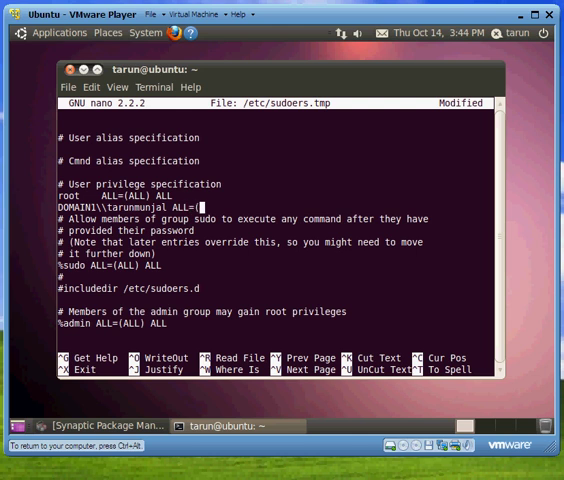
pyautogui.write('ALL)')
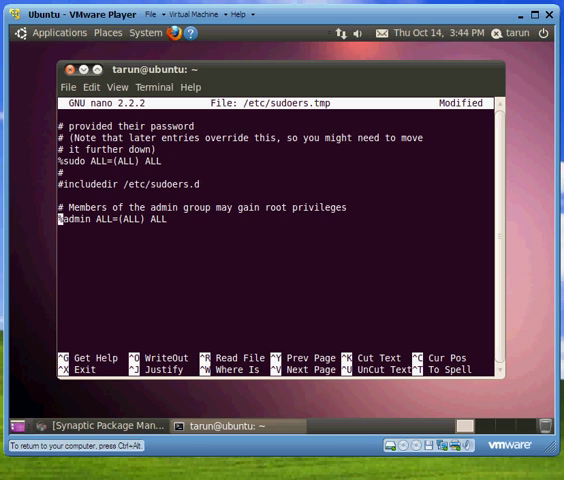
# Enter '%domain1\\domain^users ALL=(ALL) ALL' granting domain users full sudo rights and save.
pyautogui.write('%')
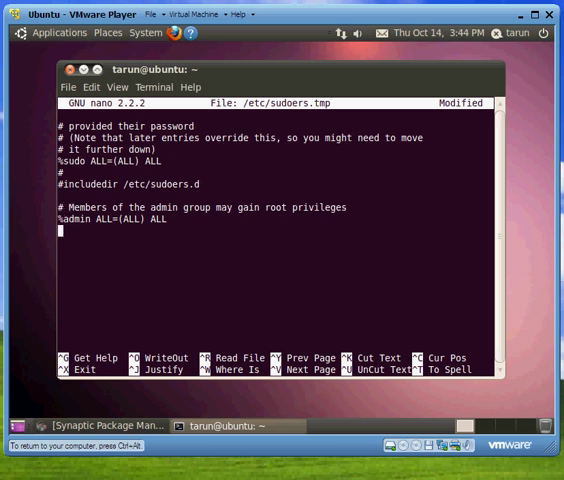
pyautogui.write('%')
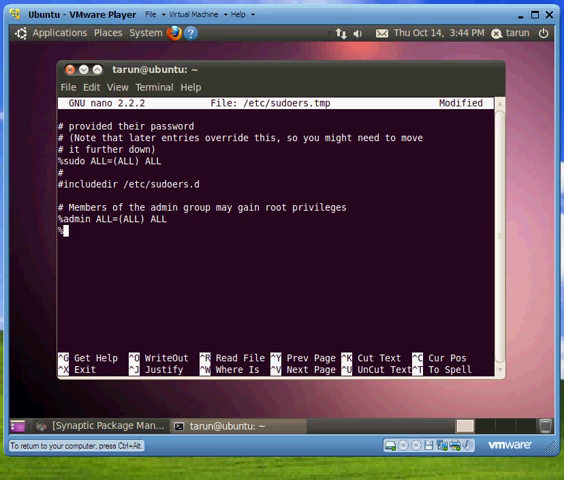
pyautogui.write('domain1\\')
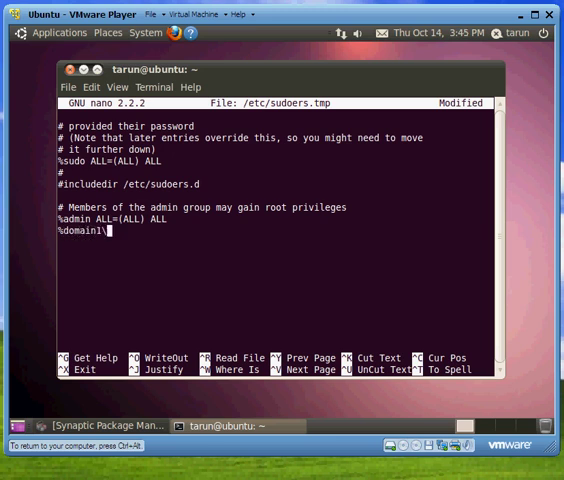
pyautogui.write('\\domain')
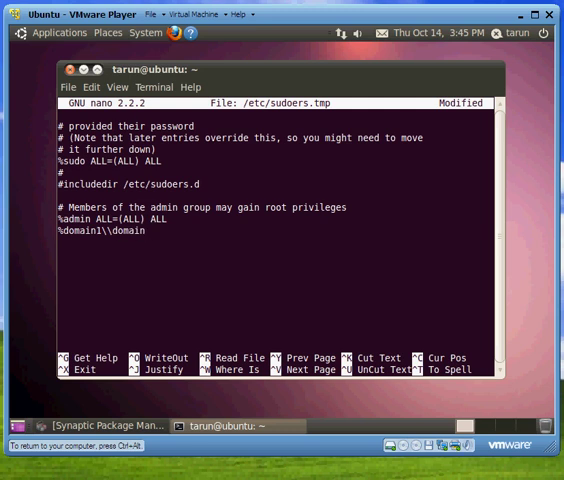
pyautogui.write('^users')
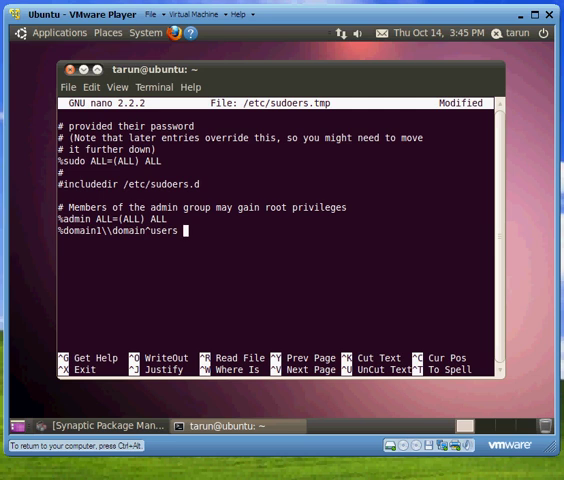
pyautogui.write('ALL=(')
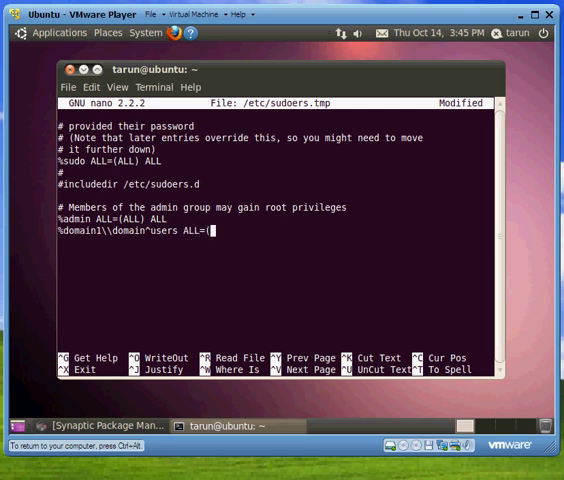
pyautogui.write('ALL)')
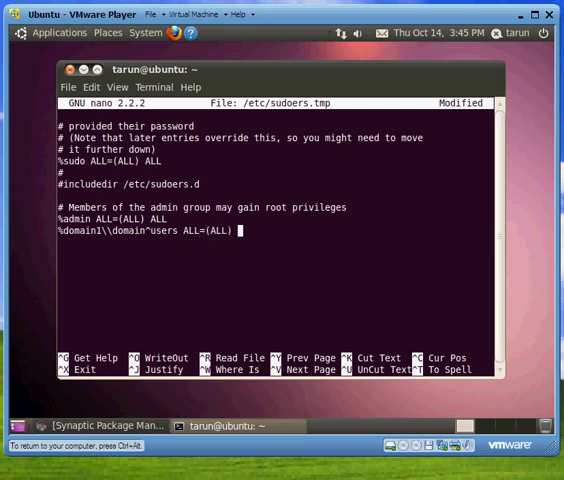
pyautogui.write('ALL')
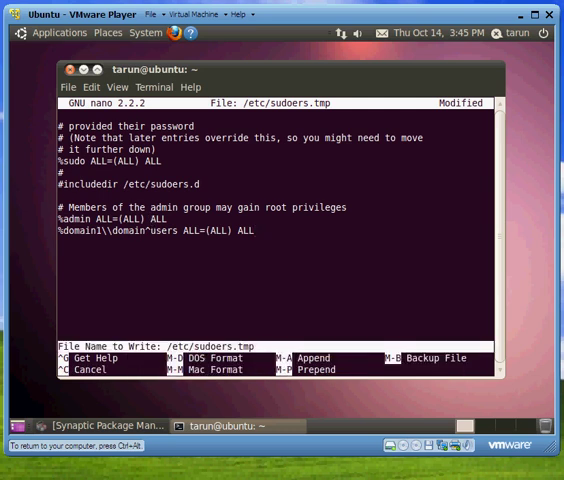
pyautogui.press('Return')
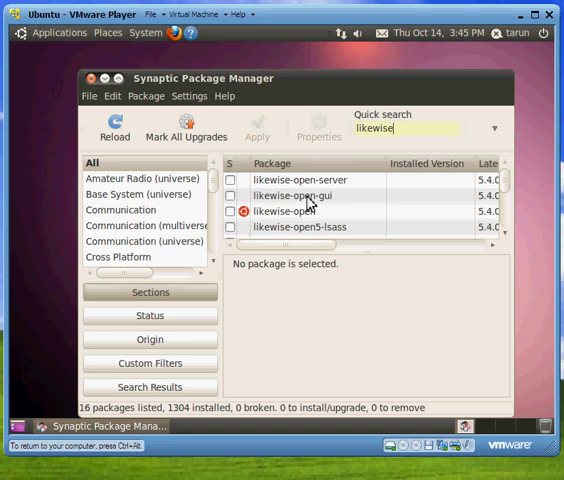
pyautogui.moveTo(280, 204)
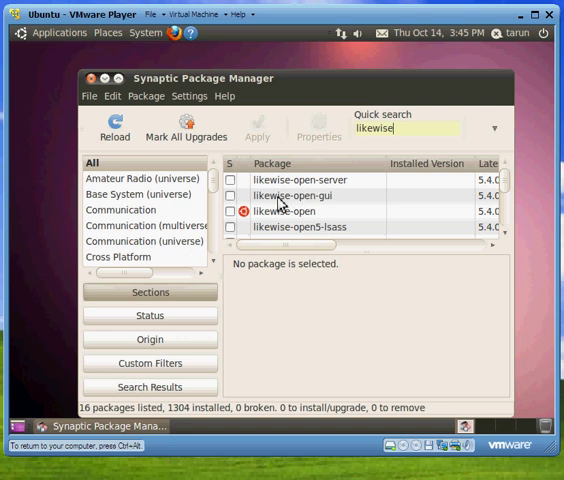
# Mark likewise-open-gui with its required dependencies for installation and apply the changes in Synaptic.
pyautogui.rightClick(290, 196)
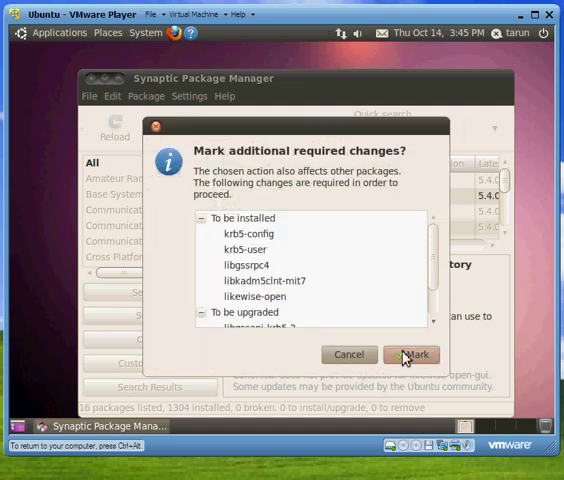
pyautogui.click(412, 356)
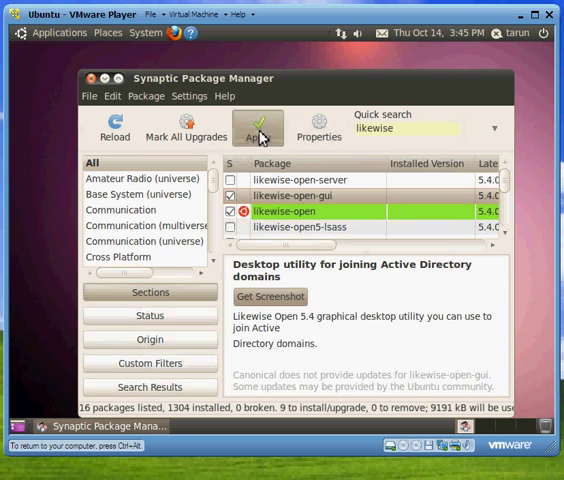
pyautogui.click(258, 128)
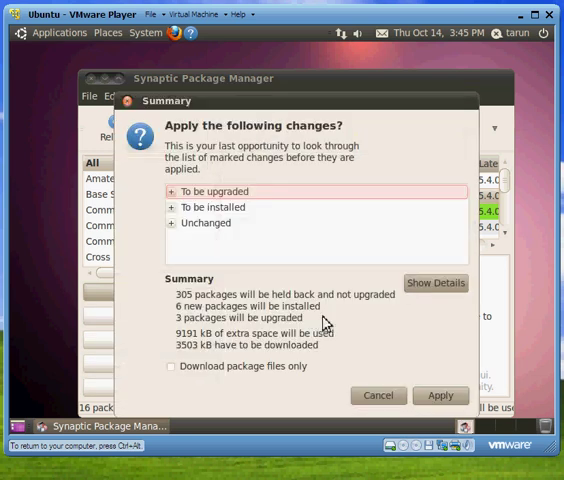
pyautogui.click(376, 396)
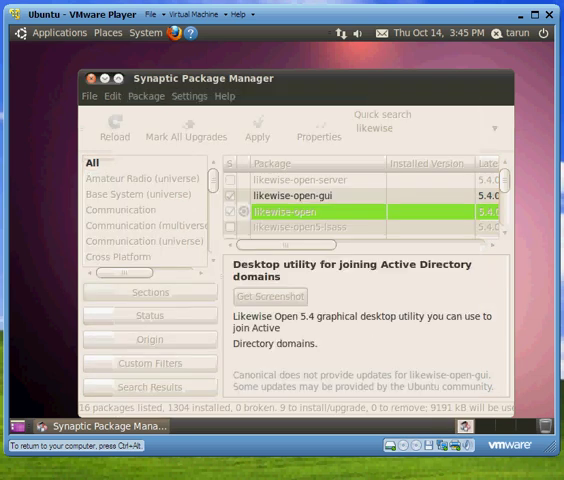
pyautogui.click(254, 130)
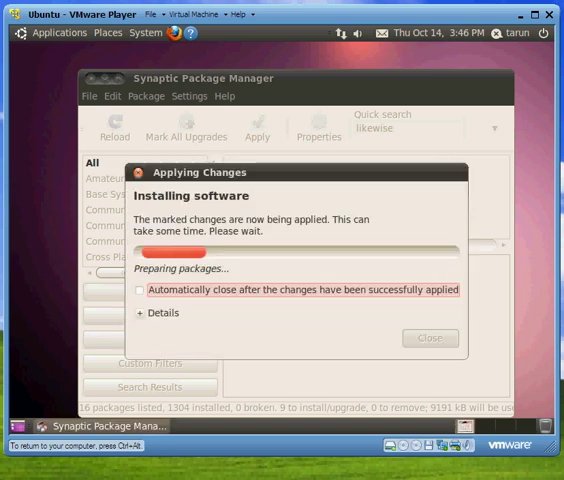
pyautogui.moveTo(428, 344)
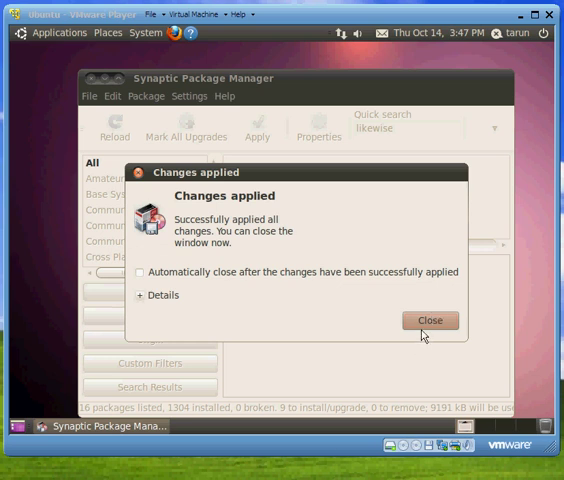
pyautogui.moveTo(372, 460)
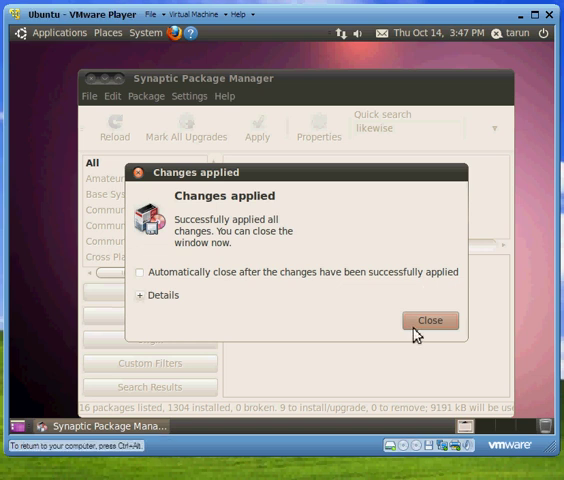
# Close the 'Changes applied' notice once the Likewise Open packages finish installing.
pyautogui.click(428, 320)
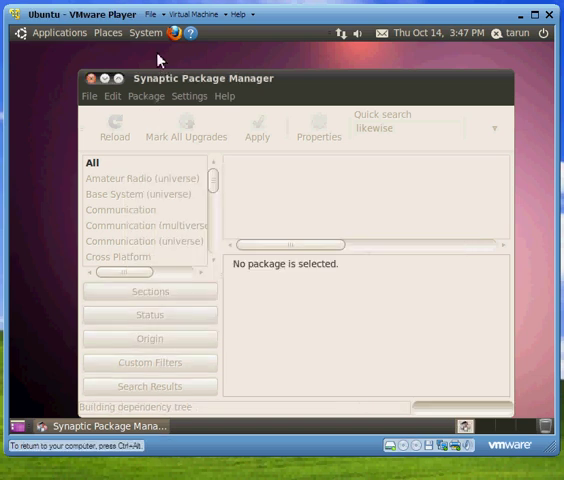
# In Likewise AD Settings, join the domain.local domain with administrator credentials.
pyautogui.click(144, 32)
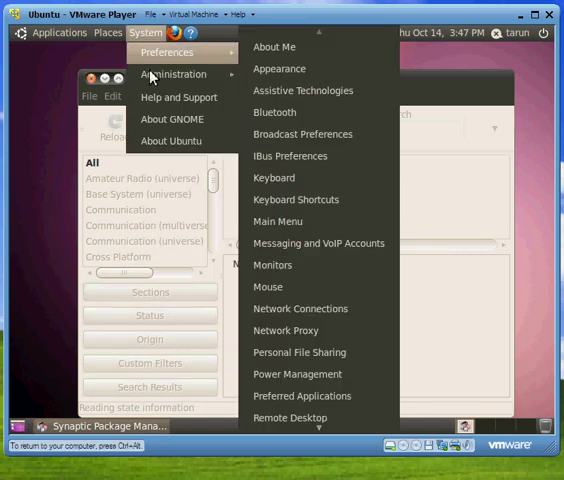
pyautogui.moveTo(174, 74)
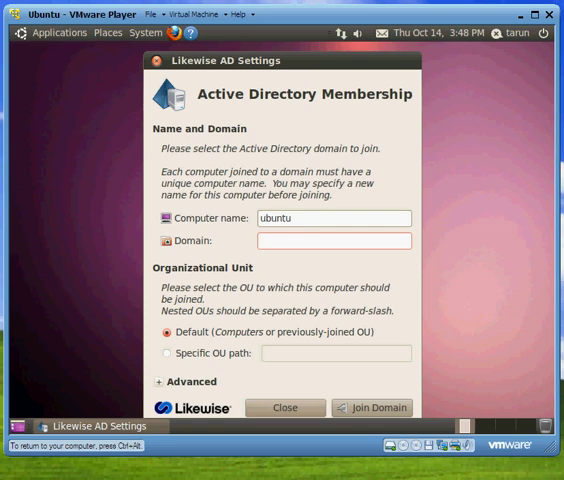
pyautogui.write('domain')
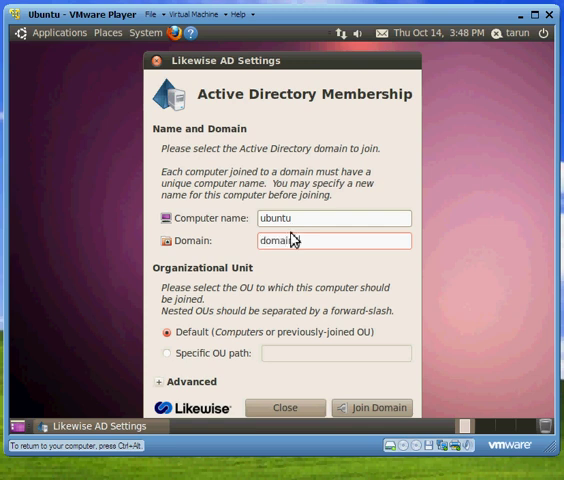
pyautogui.write('.local')
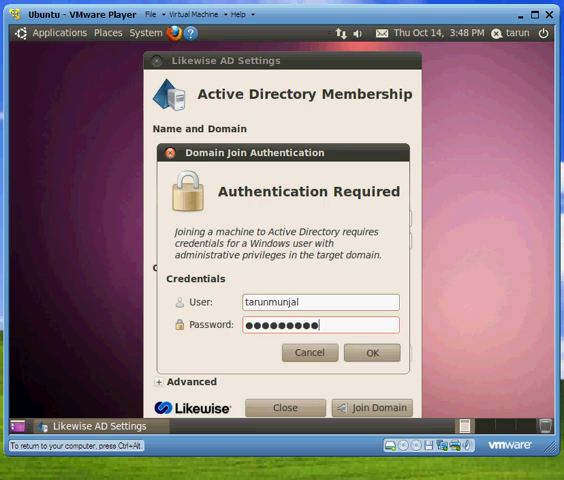
pyautogui.click(372, 352)
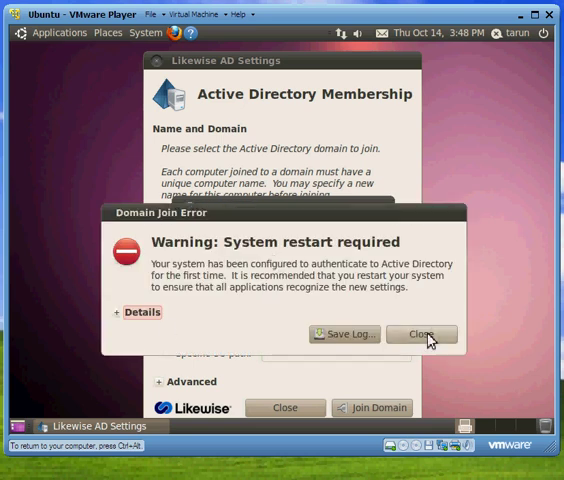
# Dismiss the restart-required warning and the successful domain join dialog.
pyautogui.click(422, 336)
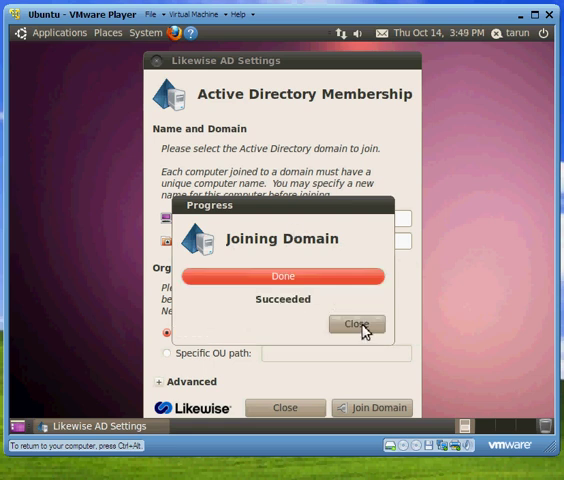
pyautogui.click(356, 324)
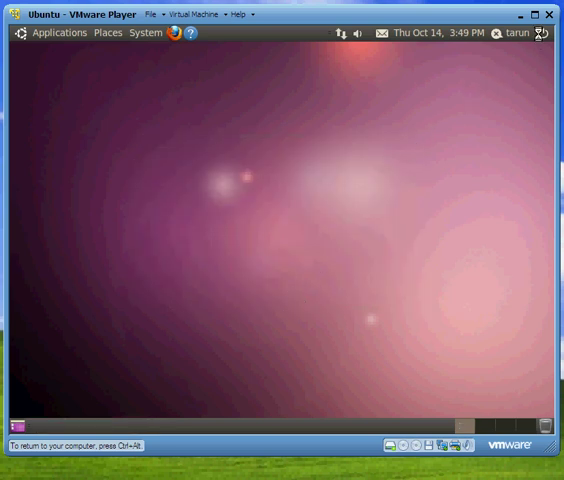
# Restart the Ubuntu VM from the session menu and confirm the restart.
pyautogui.click(548, 32)
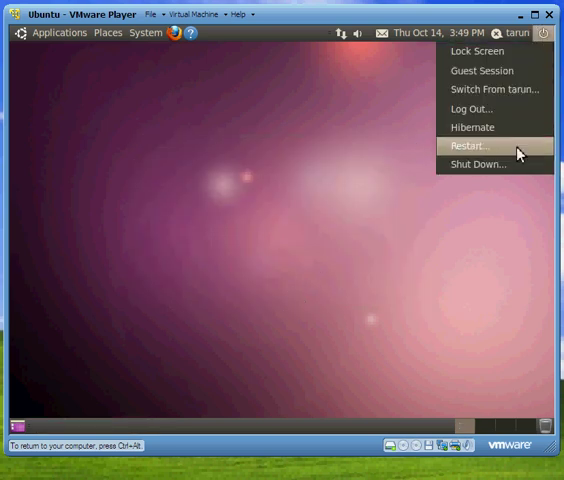
pyautogui.moveTo(516, 164)
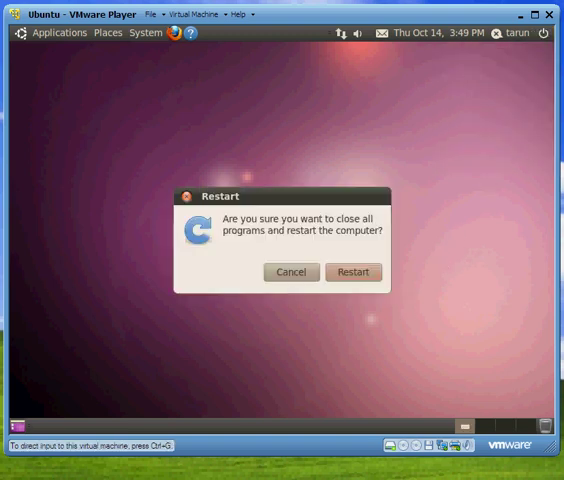
pyautogui.click(352, 272)
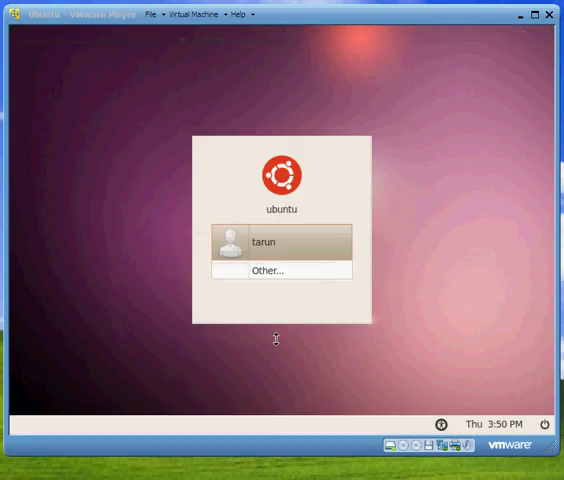
pyautogui.moveTo(284, 272)
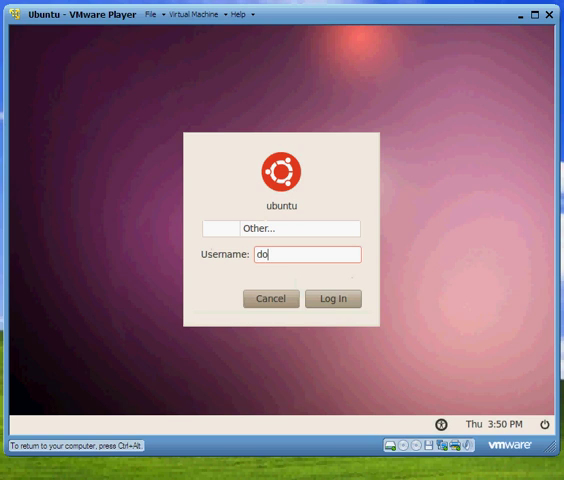
# Log in as domain user 'domain1\tarunm' via the Other... account option.
pyautogui.write('domain1\\tarunm')
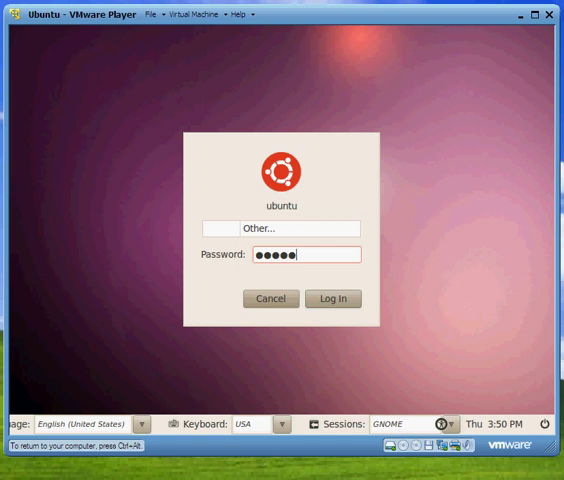
pyautogui.click(332, 298)
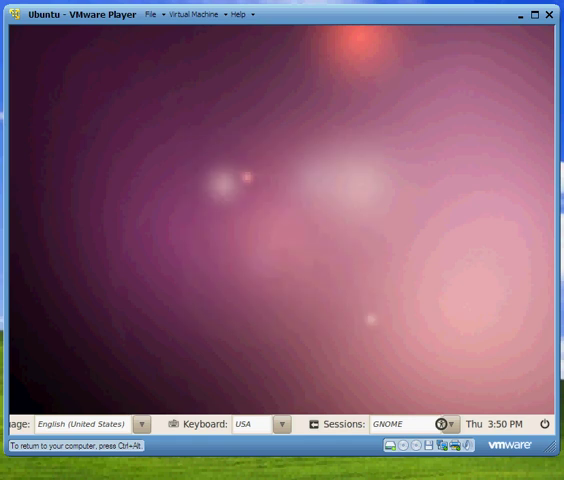